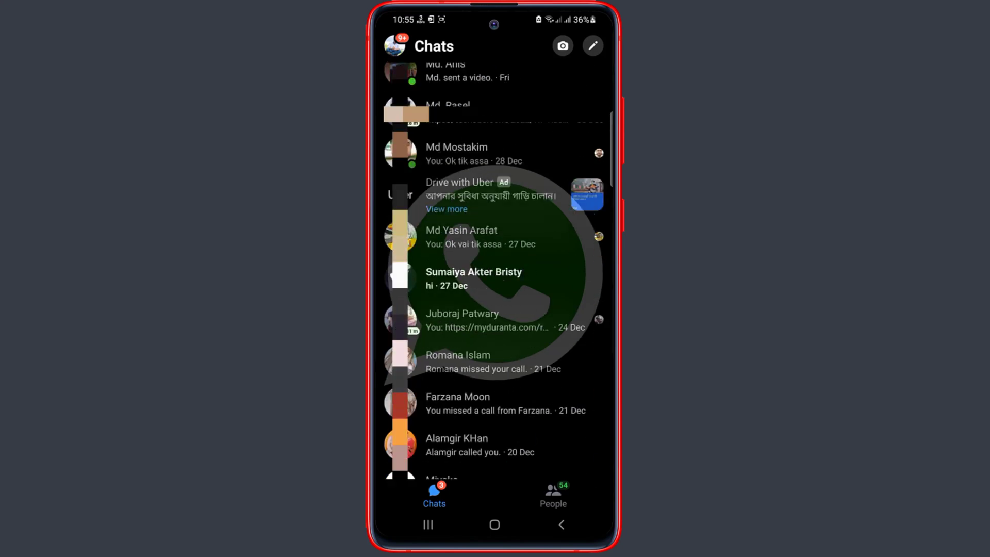
Scroll back through the Messenger conversation, then go to the phone's home screen.
{"action": "scroll", "scroll_direction": "down", "scroll_amount": 3}
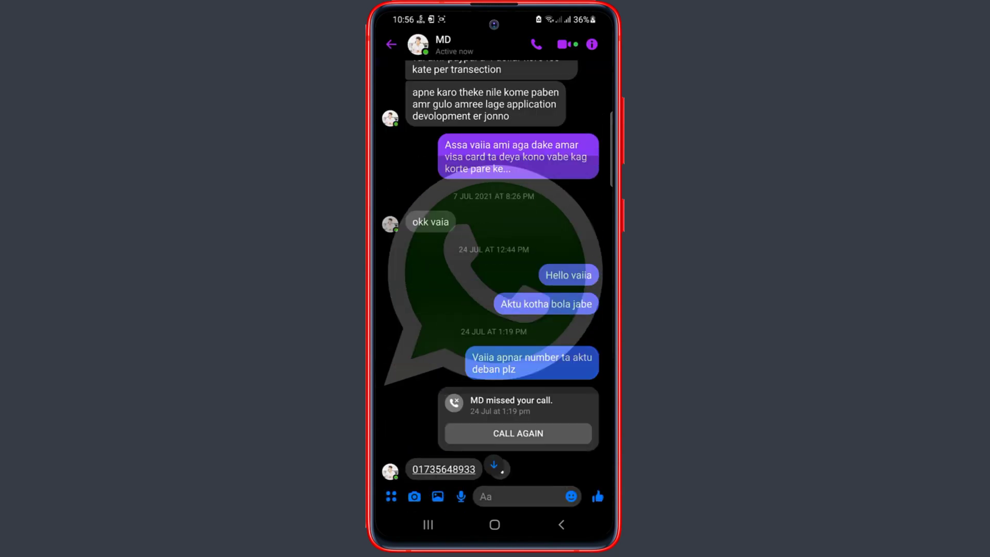
{"action": "scroll", "scroll_direction": "down", "scroll_amount": 3}
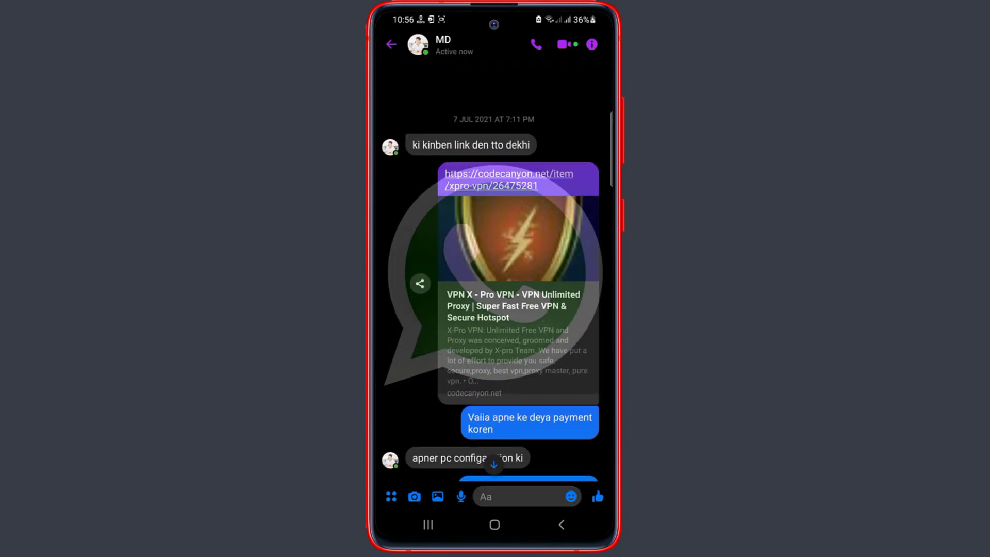
{"action": "left_click", "coordinate": [391, 45]}
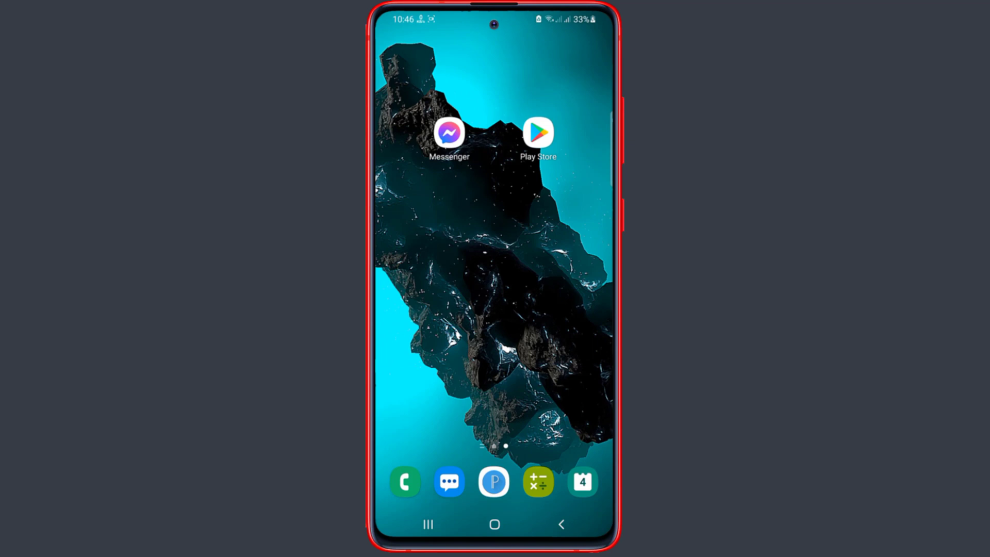
Search Google Play Store for 'designer tools'.
{"action": "left_click", "coordinate": [538, 132]}
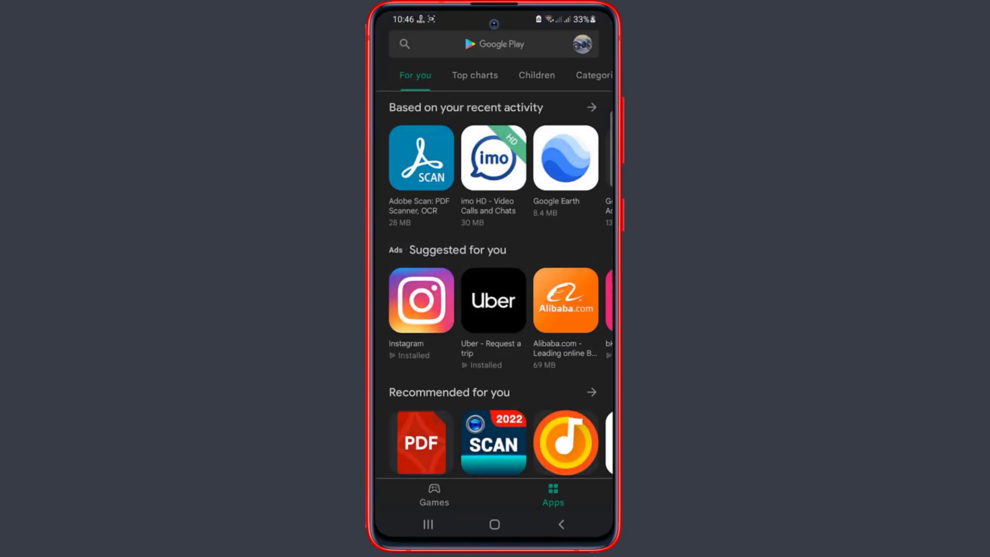
{"action": "left_click", "coordinate": [492, 44]}
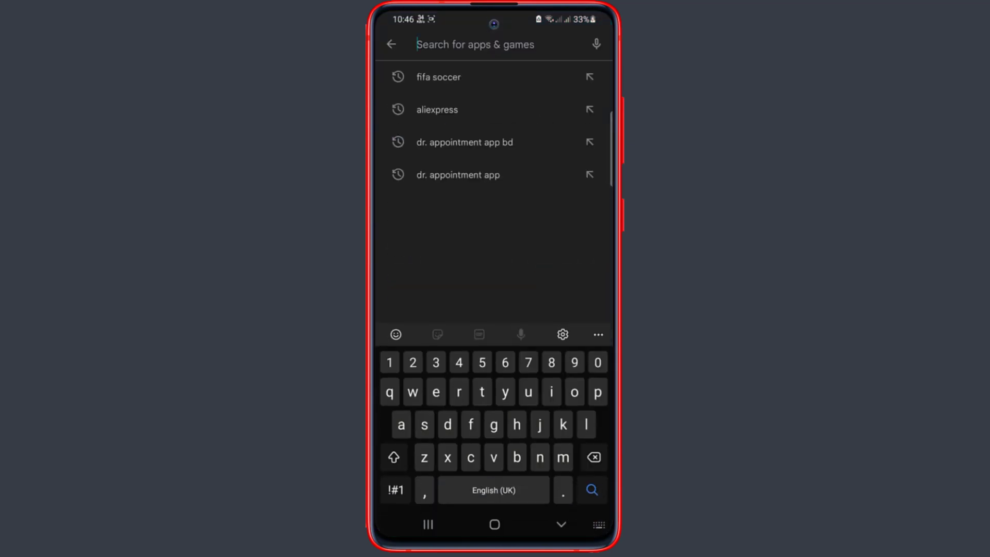
{"action": "type", "text": "designer"}
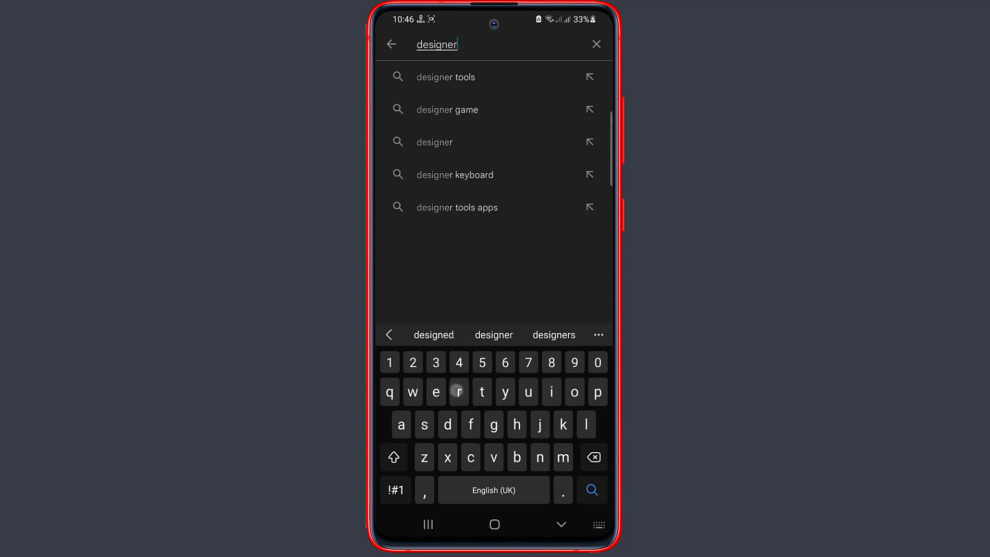
{"action": "left_click", "coordinate": [445, 76]}
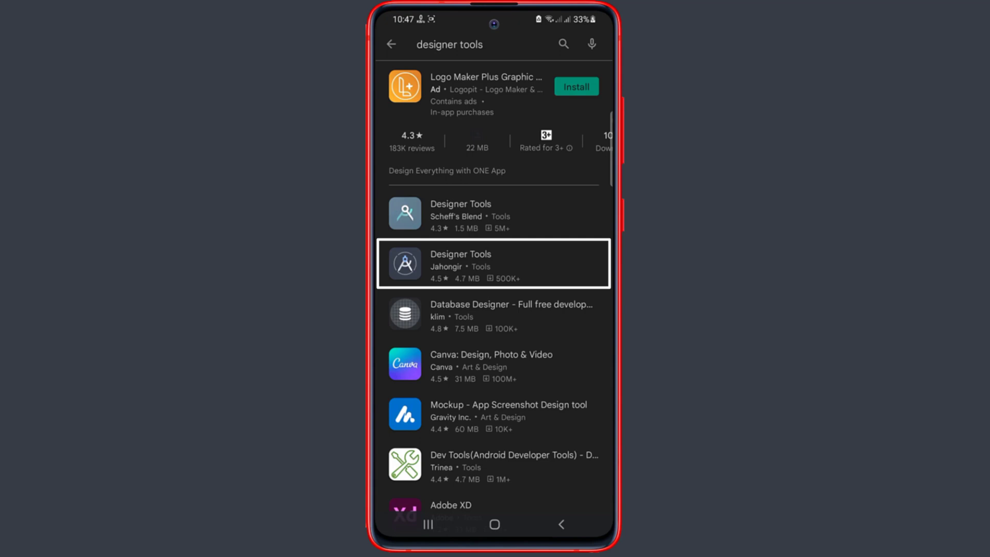
Choose the Designer Tools result by Jahongir with 500K+ downloads.
{"action": "left_click", "coordinate": [495, 263]}
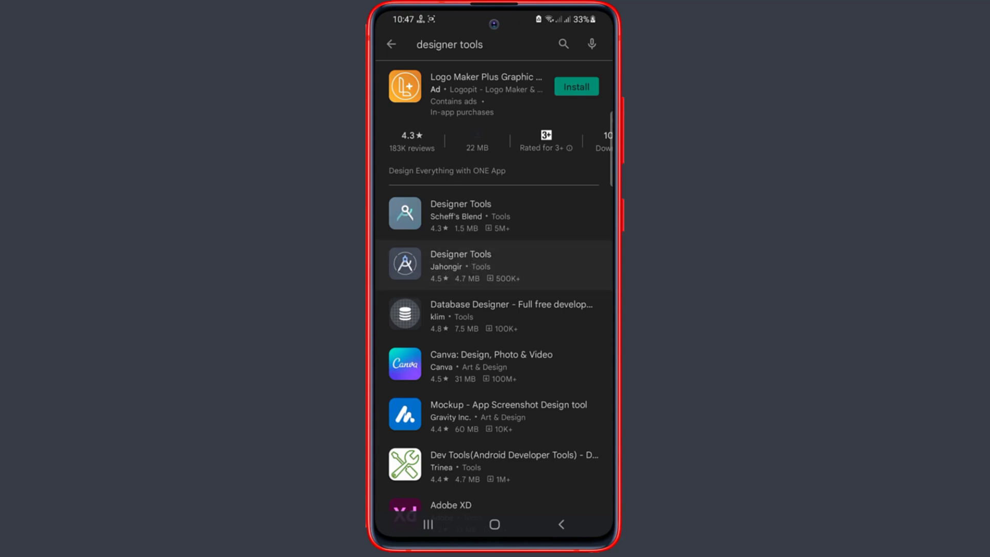
{"action": "left_click", "coordinate": [461, 265]}
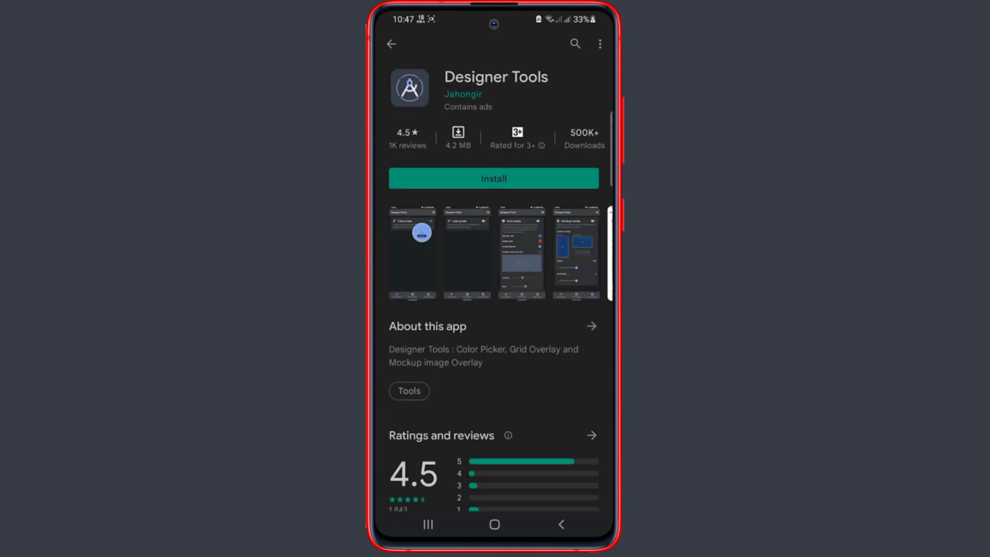
Install Designer Tools from its store page and launch it into the Color Picker screen.
{"action": "left_click", "coordinate": [494, 178]}
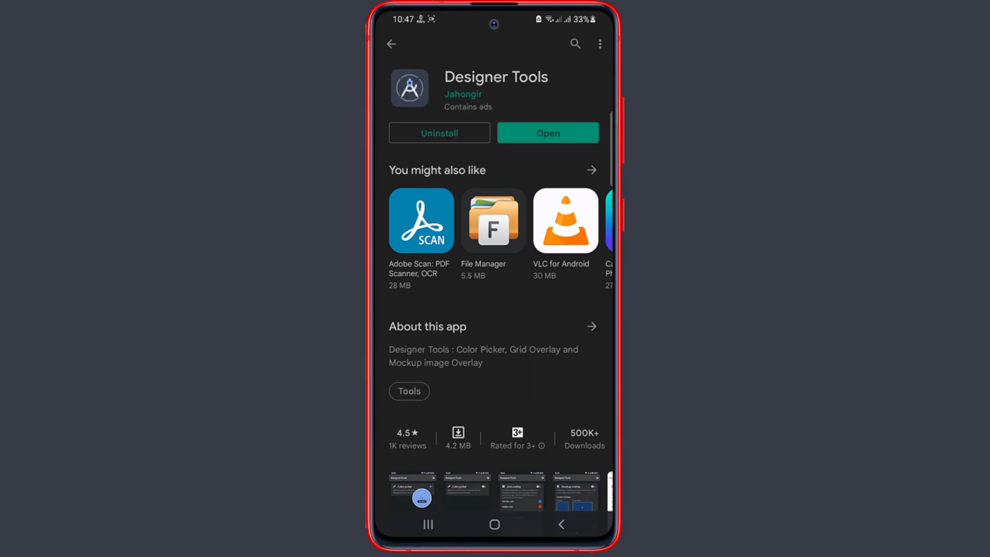
{"action": "left_click", "coordinate": [547, 132]}
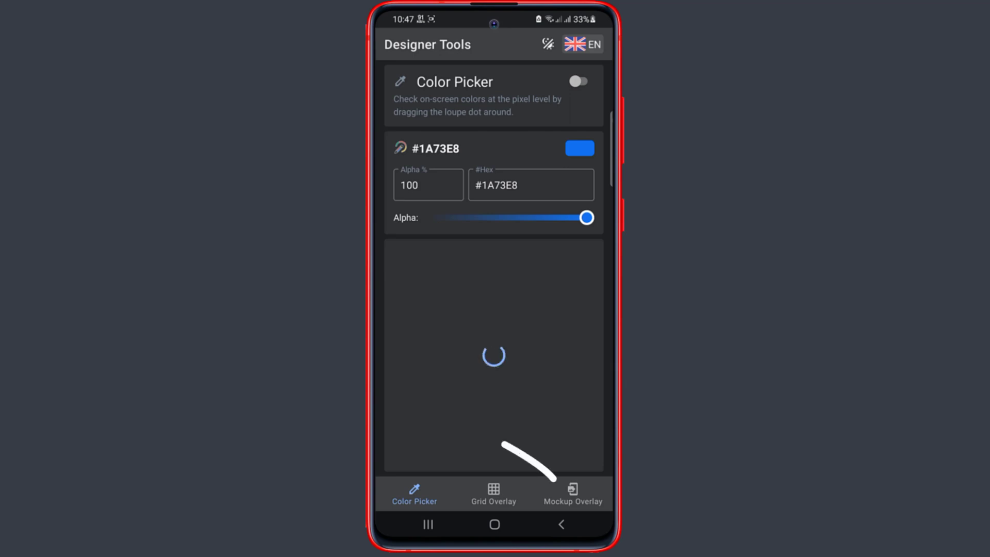
Switch on Mockup Overlay and allow Designer Tools to appear on top of other apps.
{"action": "left_click_drag", "start_coordinate": [586, 217], "coordinate": [519, 217]}
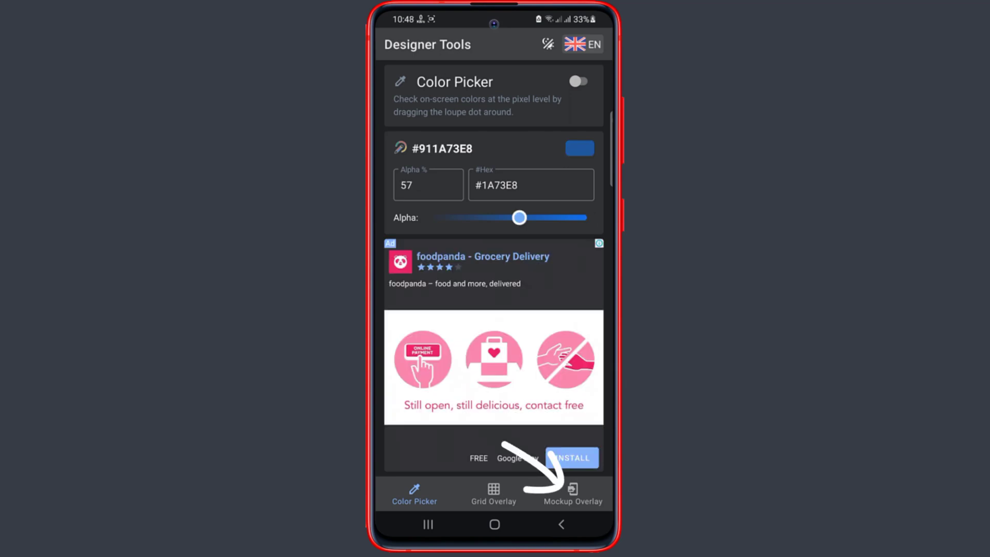
{"action": "left_click", "coordinate": [572, 492]}
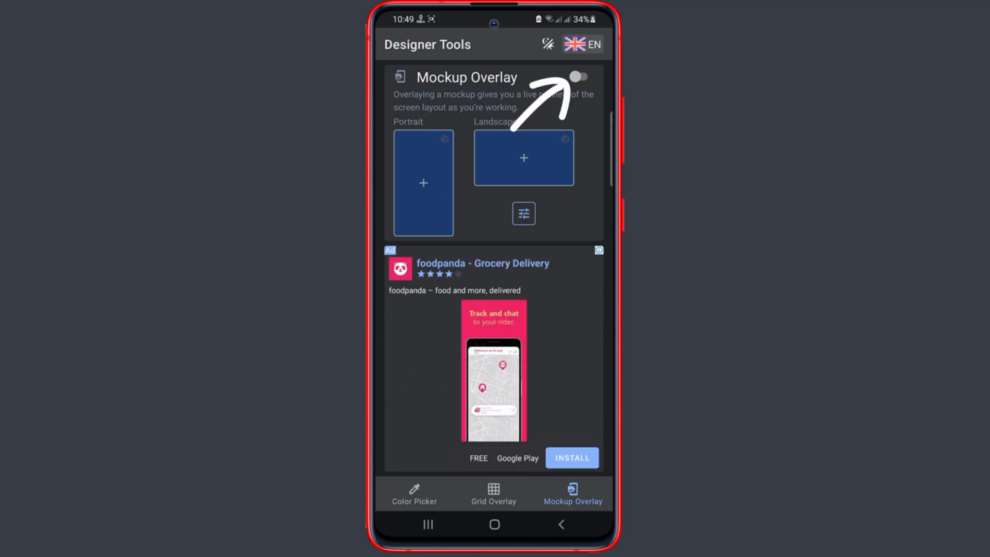
{"action": "left_click", "coordinate": [579, 76]}
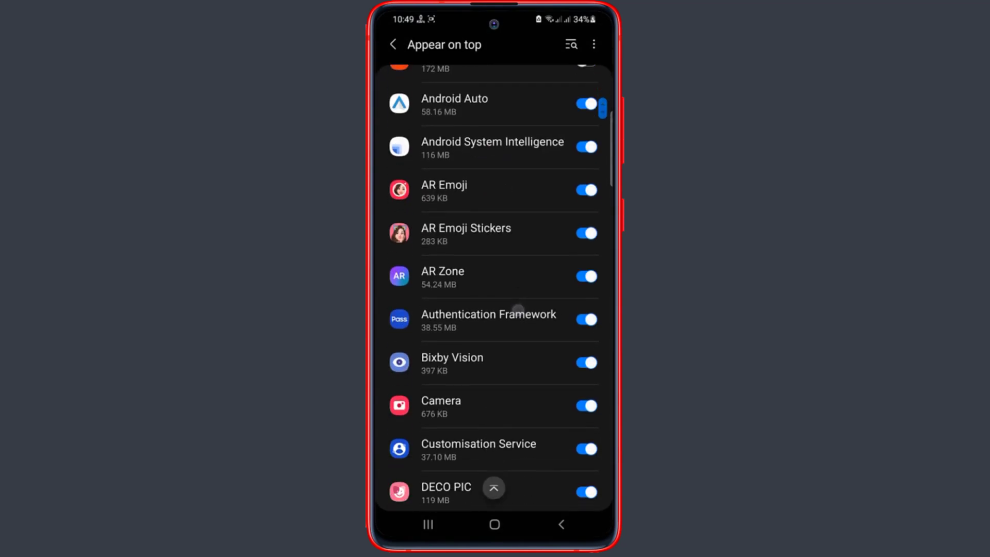
{"action": "scroll", "scroll_direction": "down", "scroll_amount": 3}
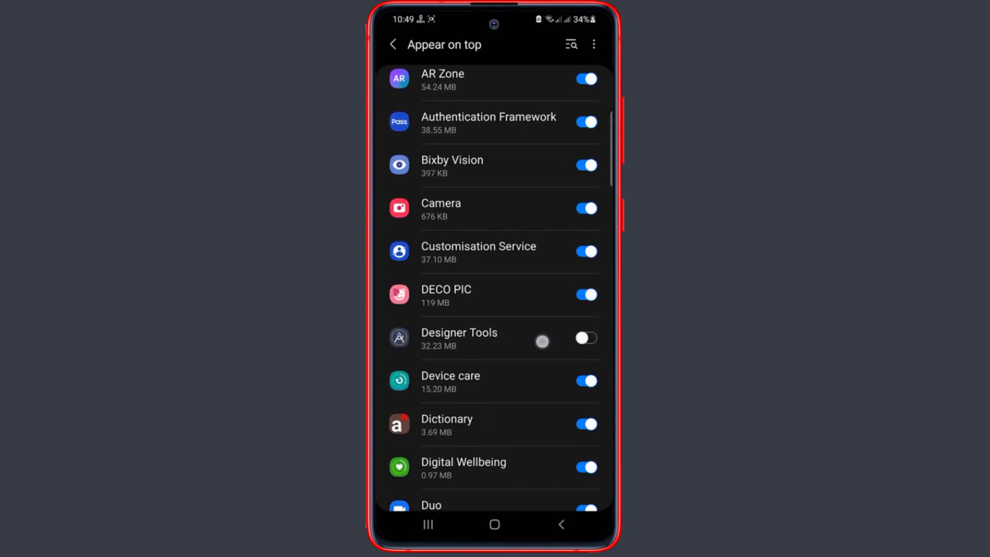
{"action": "left_click", "coordinate": [585, 338]}
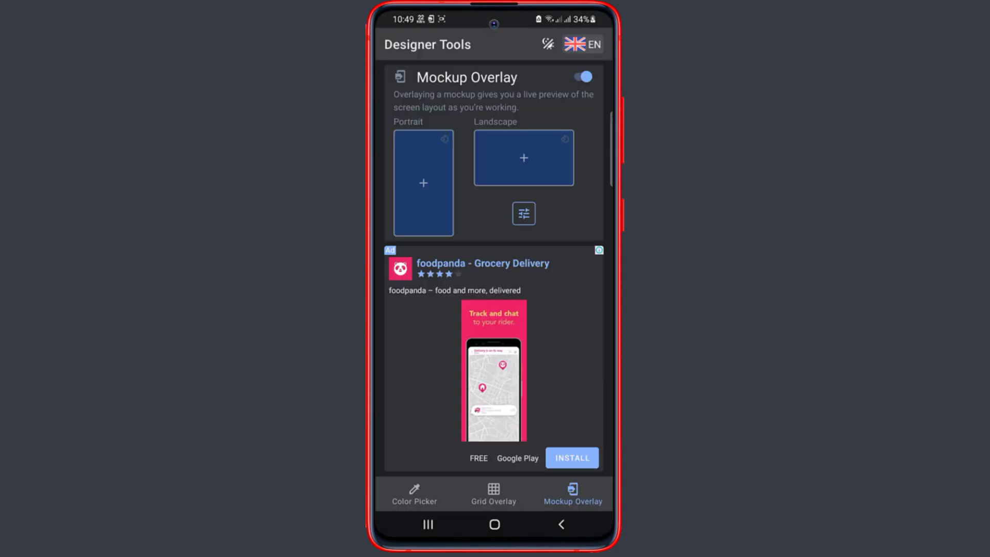
Pick the WhatsApp logo image from the gallery as the portrait mockup.
{"action": "left_click", "coordinate": [422, 182]}
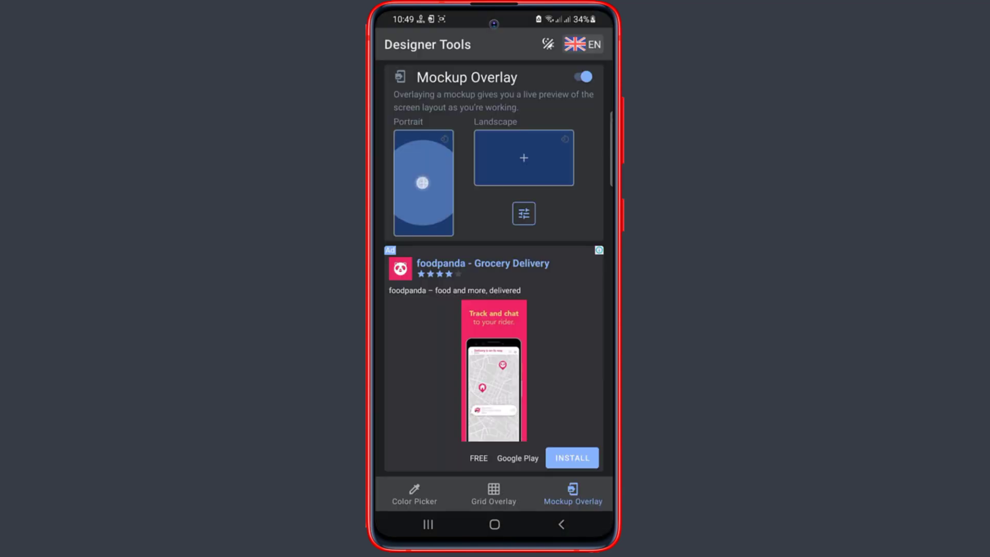
{"action": "left_click", "coordinate": [523, 157]}
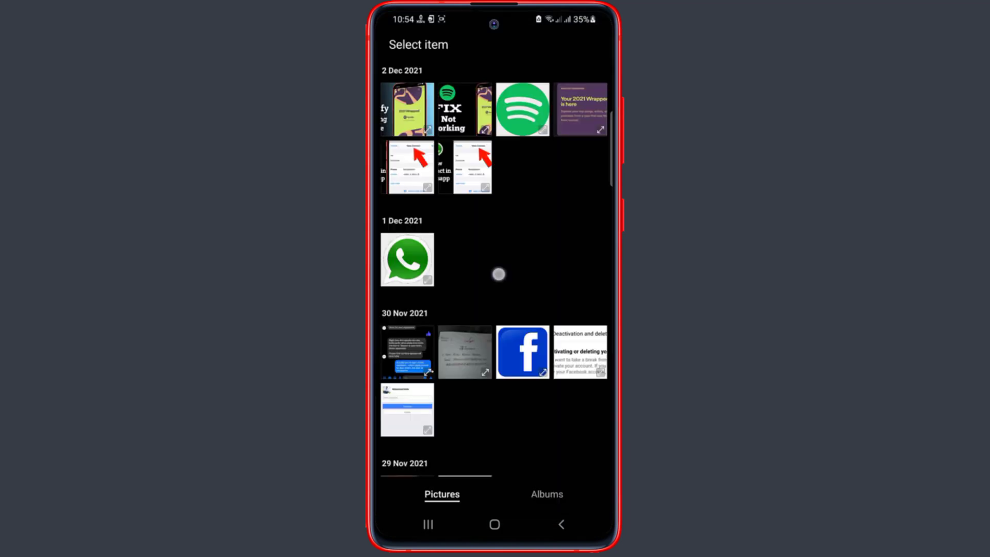
{"action": "scroll", "scroll_direction": "down", "scroll_amount": 3}
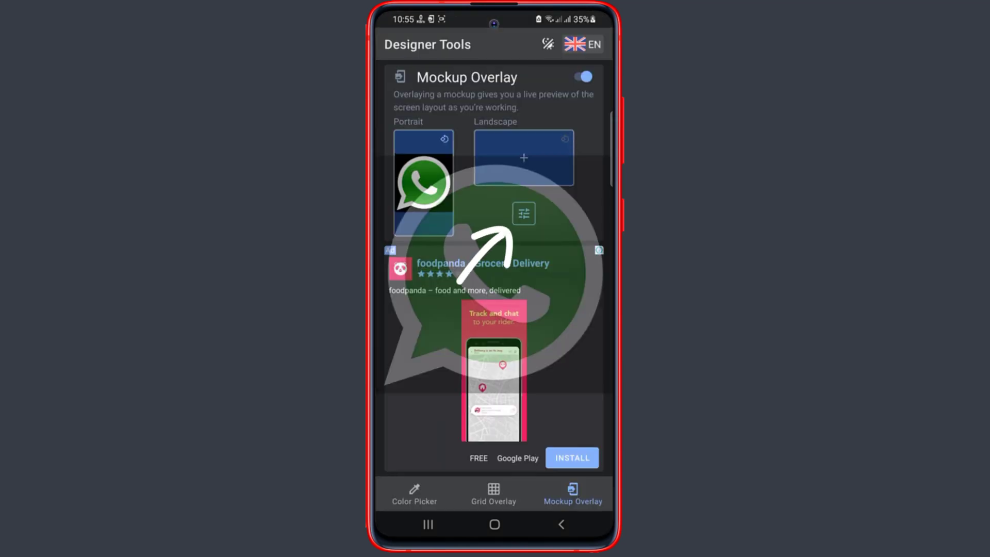
Set the mockup overlay opacity to 50% so it shows faintly over Messenger's chat list.
{"action": "left_click", "coordinate": [523, 213]}
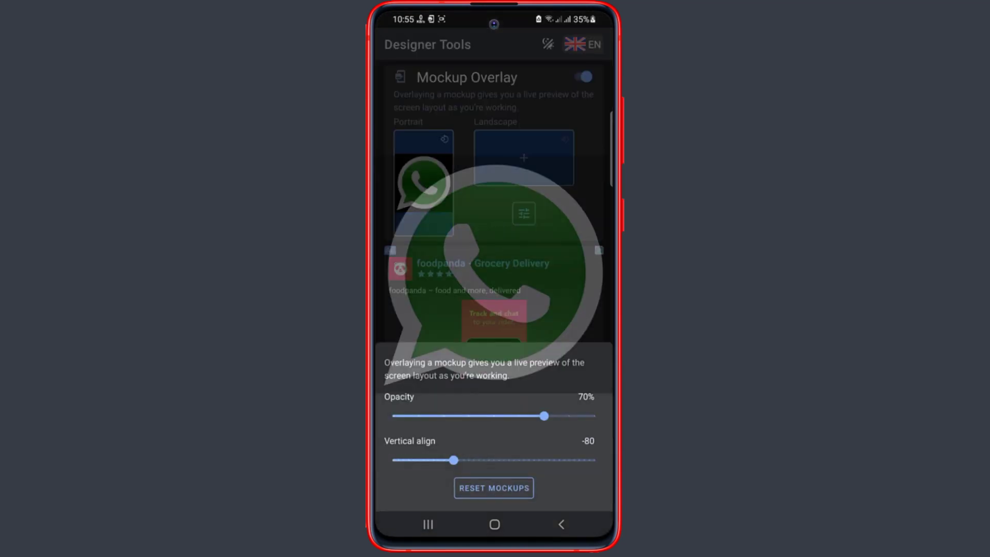
{"action": "left_click_drag", "start_coordinate": [546, 416], "coordinate": [494, 415]}
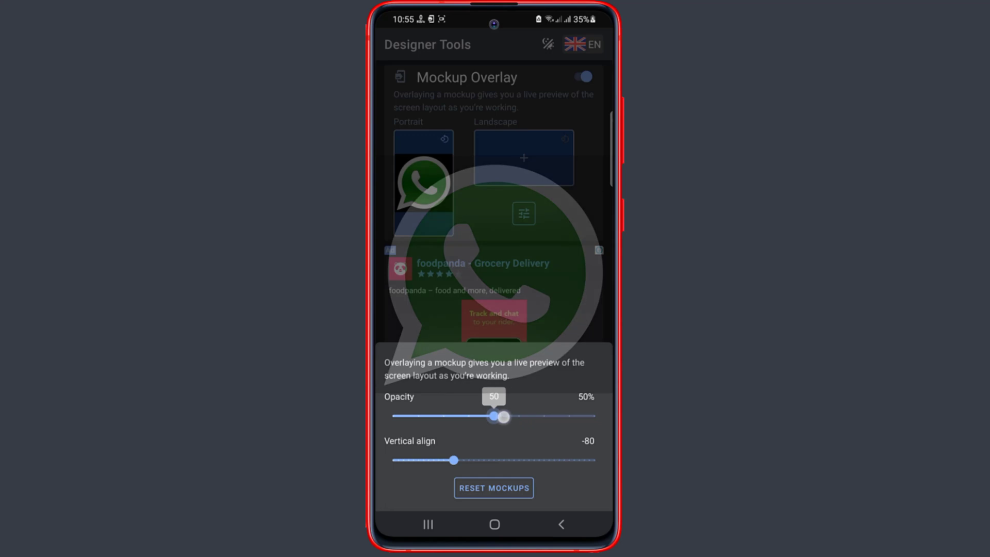
{"action": "left_click_drag", "start_coordinate": [499, 416], "coordinate": [519, 416]}
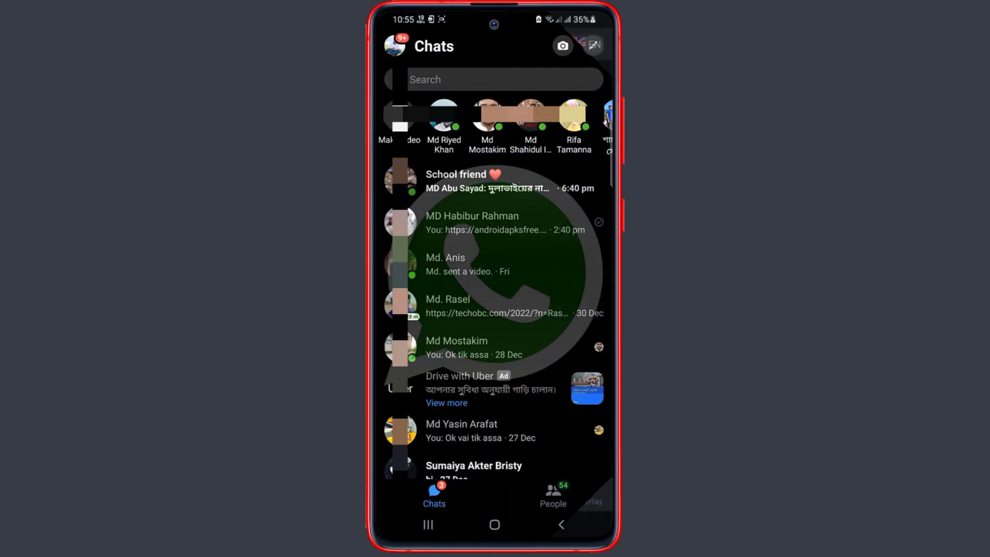
{"action": "scroll", "scroll_direction": "down", "scroll_amount": 3}
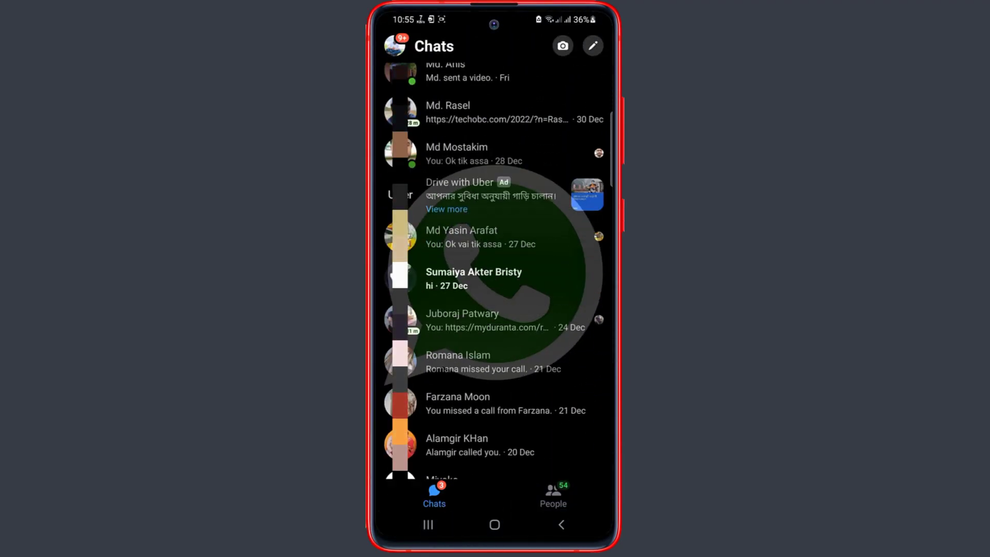
{"action": "scroll", "scroll_direction": "down", "scroll_amount": 3}
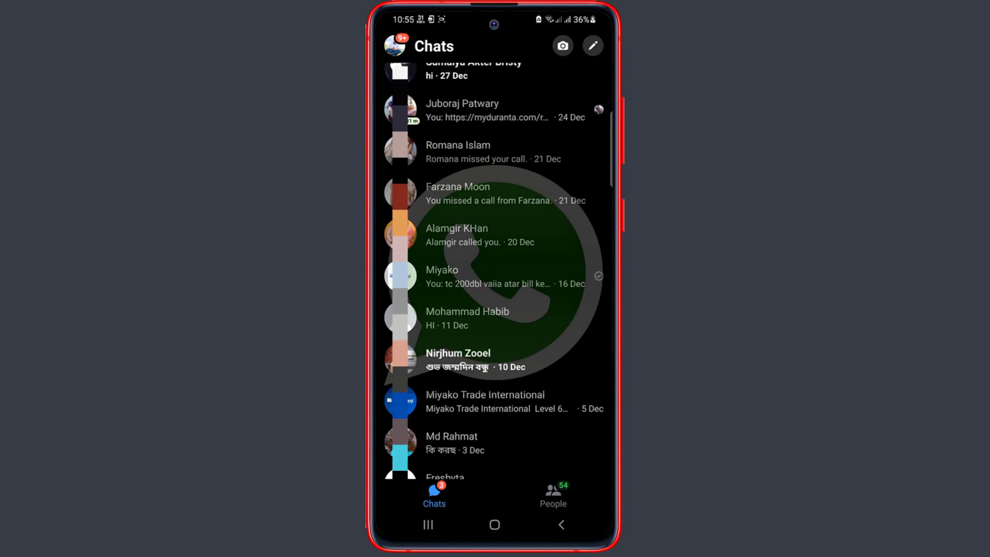